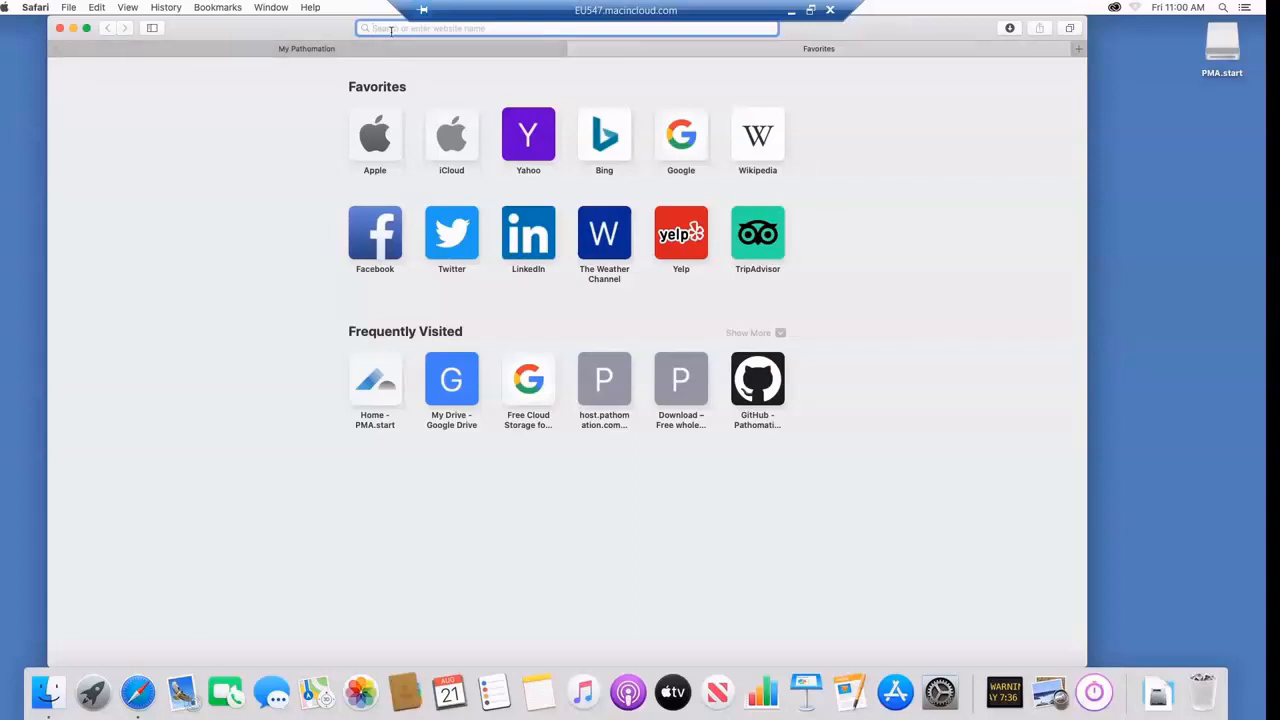
pyautogui.write('https://www.pathomation.com/pma-transfer/')
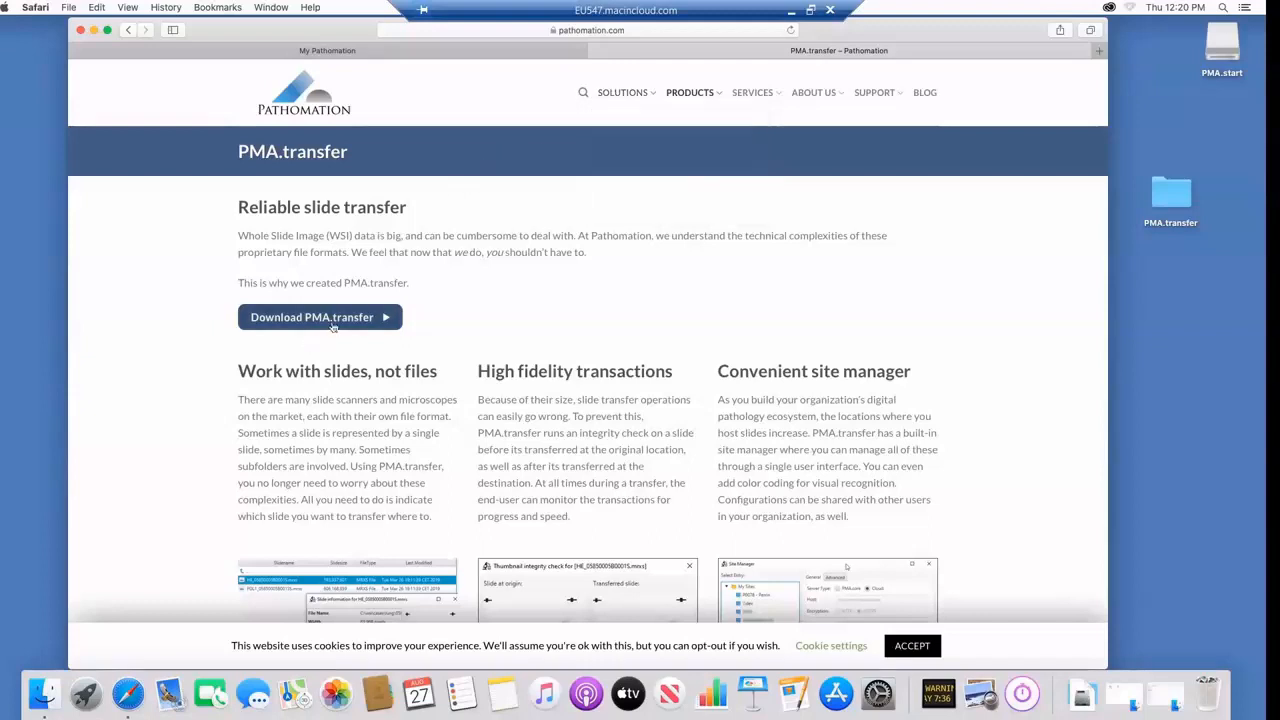
# - Download the macOS .dmg disk image from the PMA.transfer v2.2.0 release folder
pyautogui.click(320, 316)
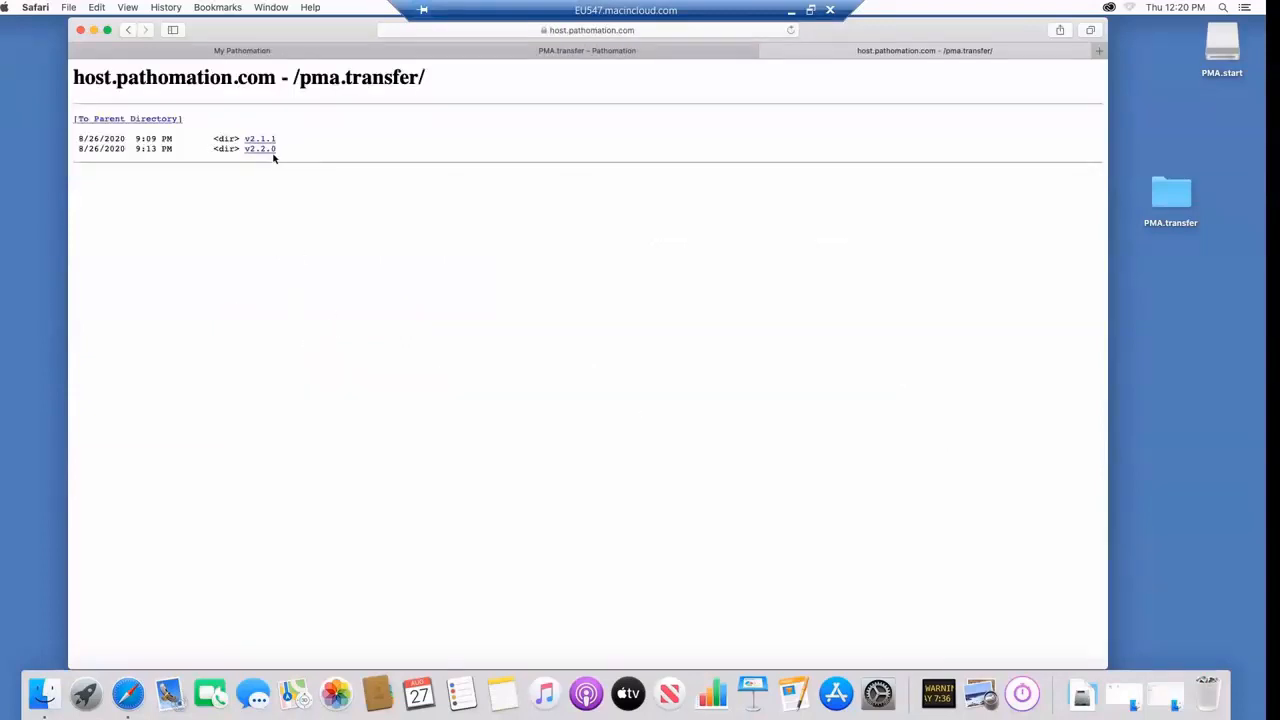
pyautogui.click(260, 148)
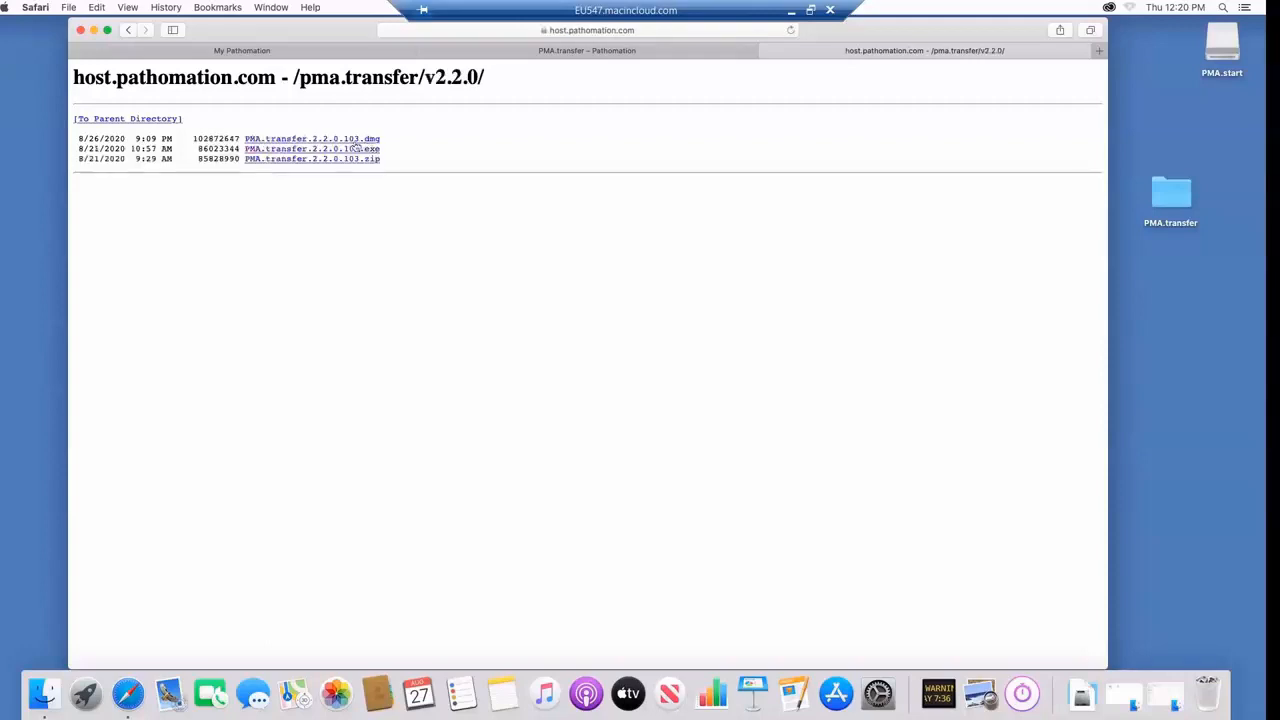
pyautogui.click(312, 138)
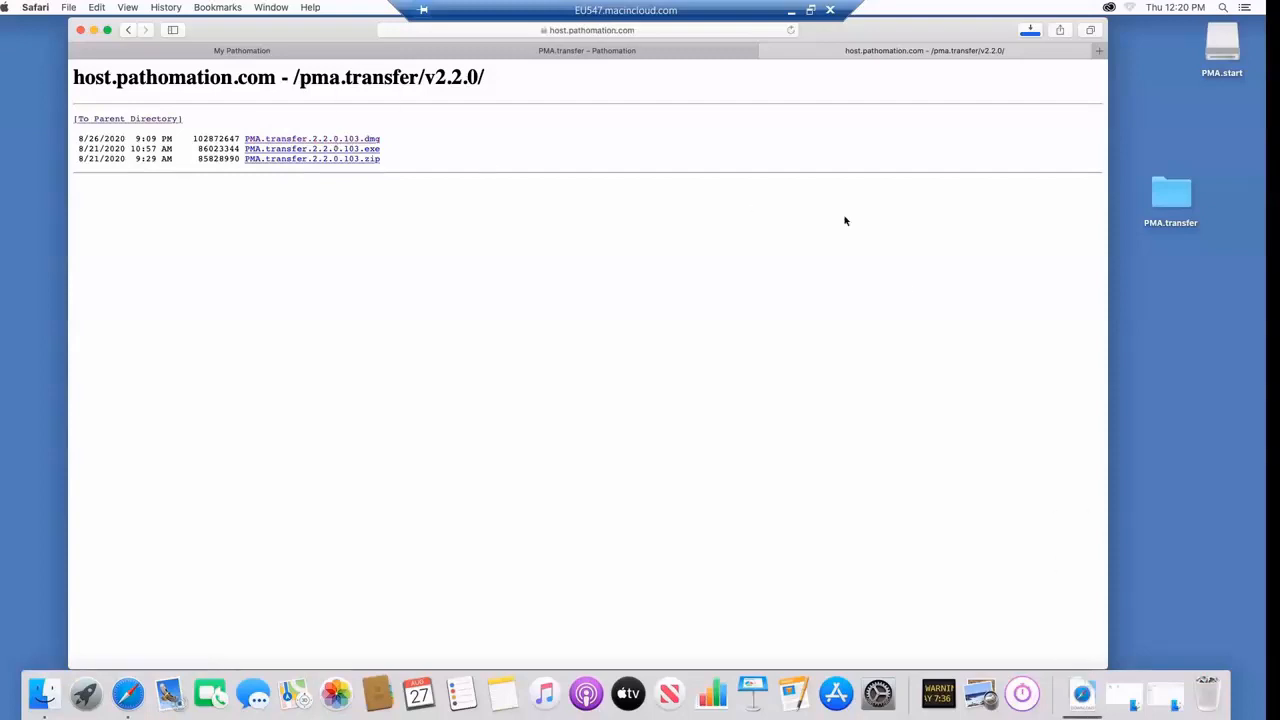
pyautogui.moveTo(1096, 632)
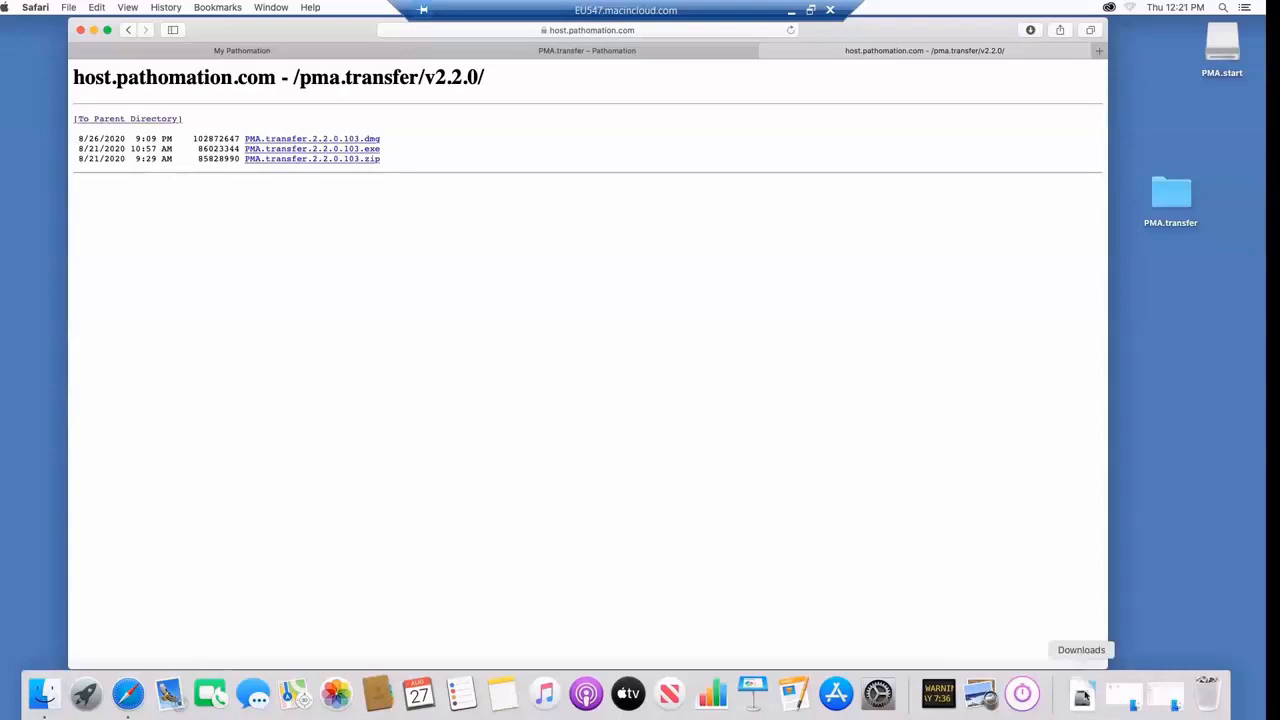
# - Launch PMA.start from its disk on the desktop so the local interface lists the computer's volumes
pyautogui.click(1080, 692)
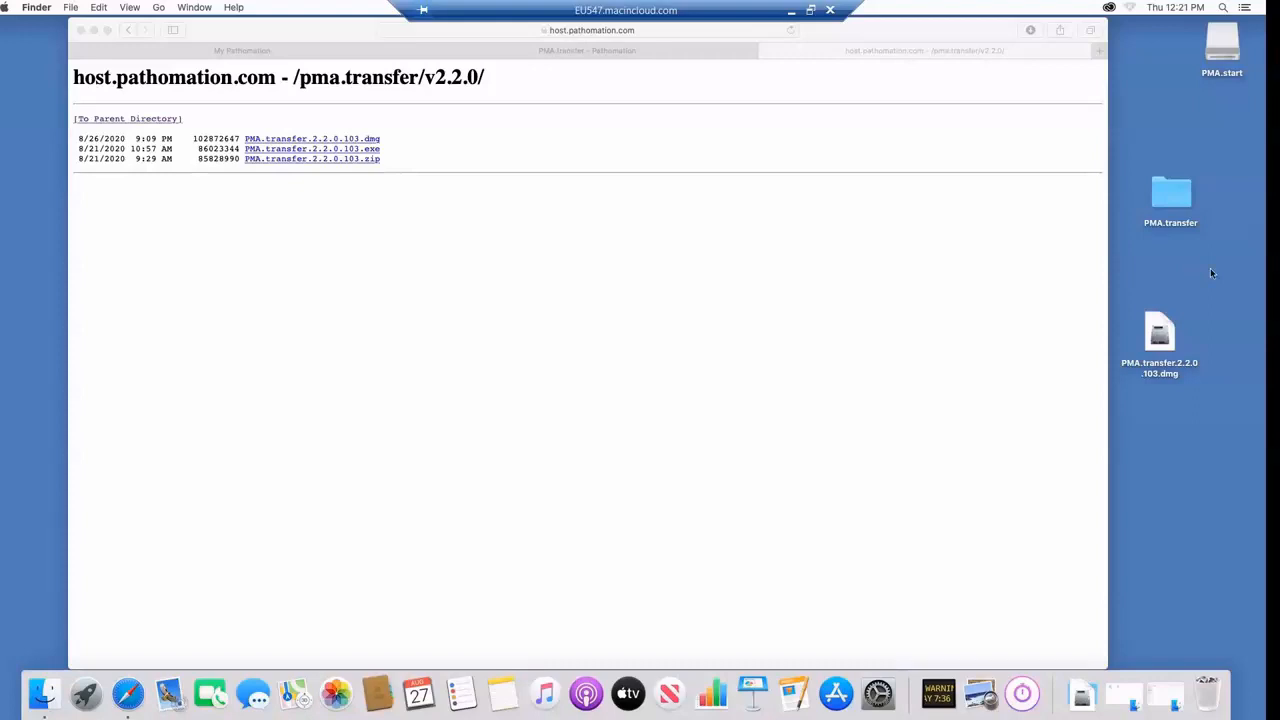
pyautogui.doubleClick(1220, 44)
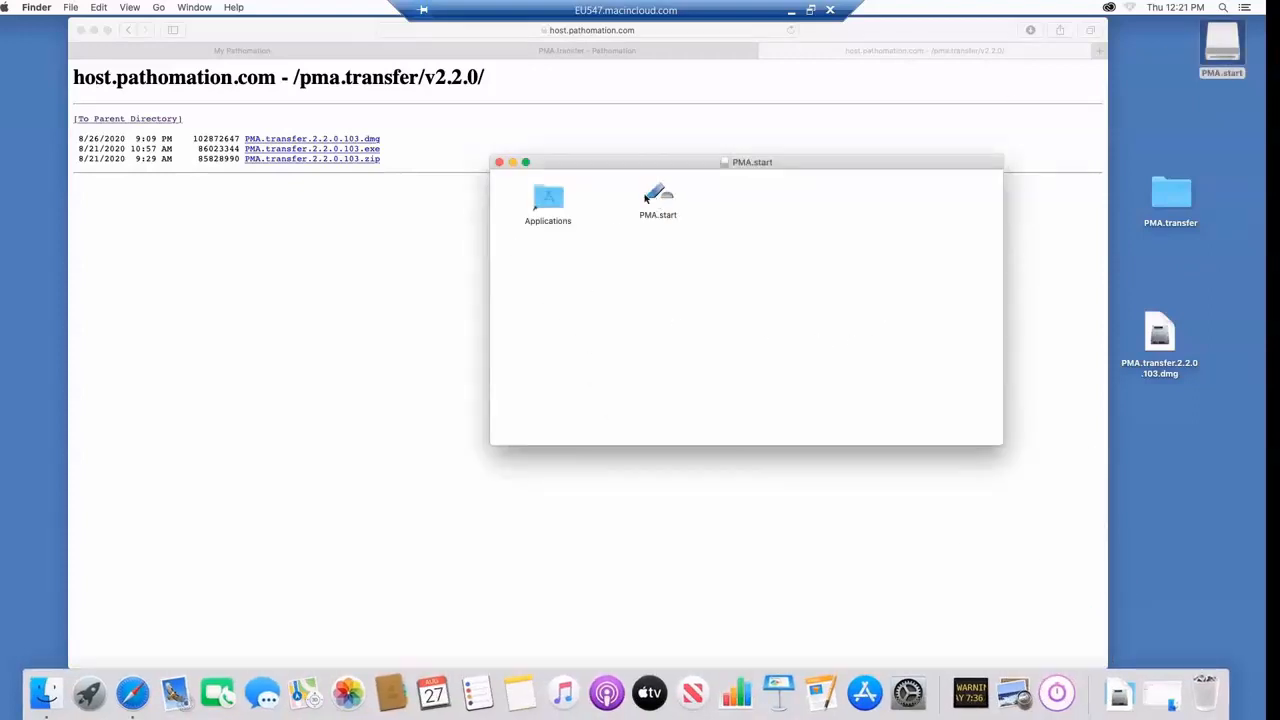
pyautogui.click(656, 198)
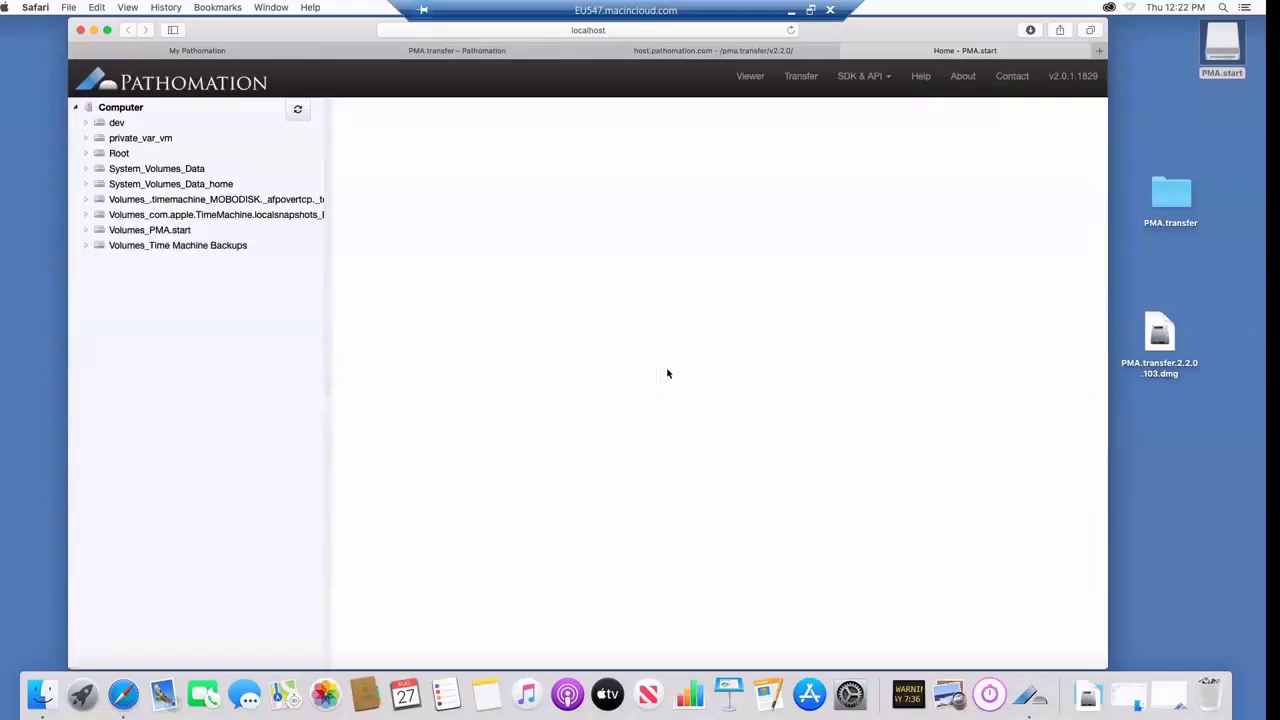
pyautogui.moveTo(1160, 340)
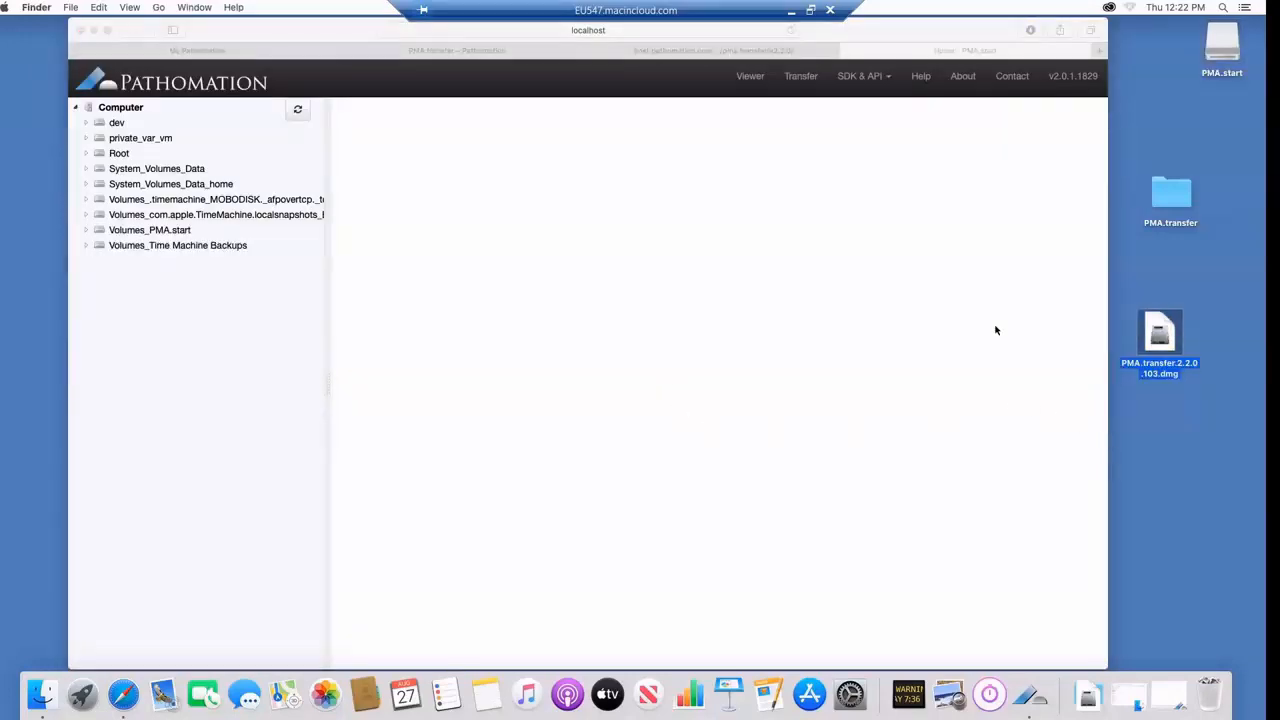
# - Mount the downloaded PMA.transfer 2.2.0 disk image and run the PMA.transfer application
pyautogui.doubleClick(1160, 336)
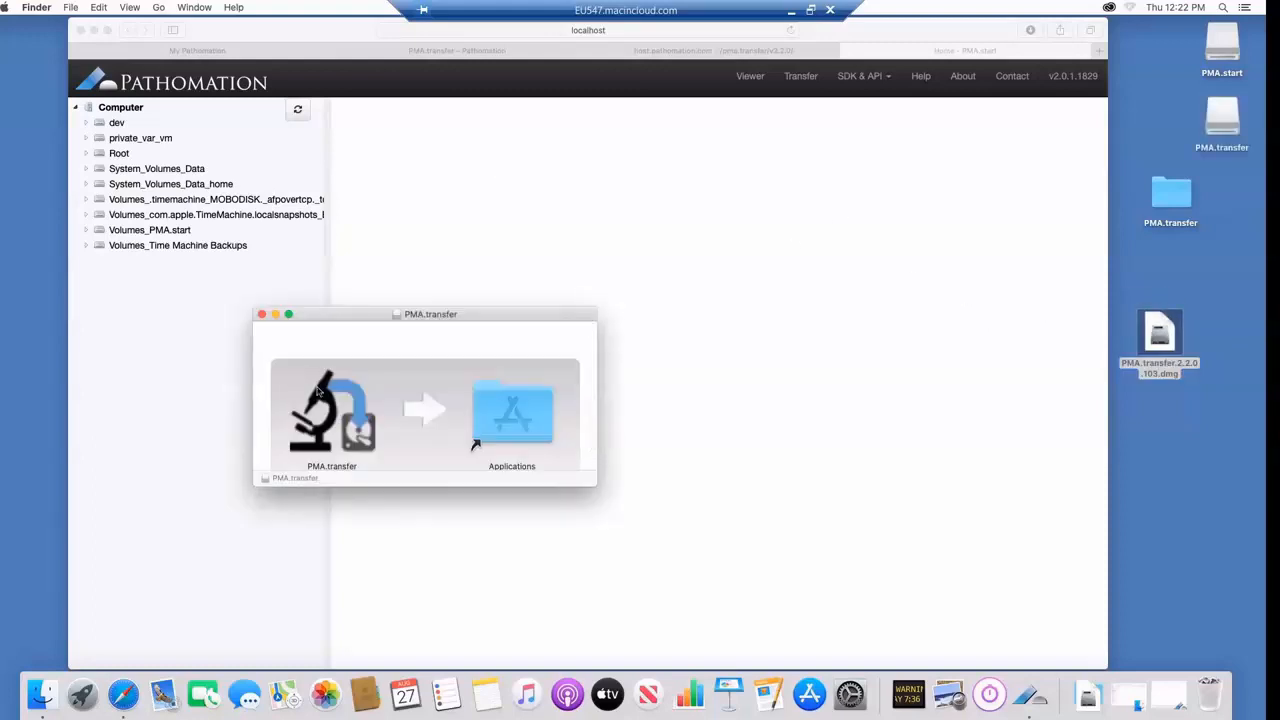
pyautogui.click(332, 410)
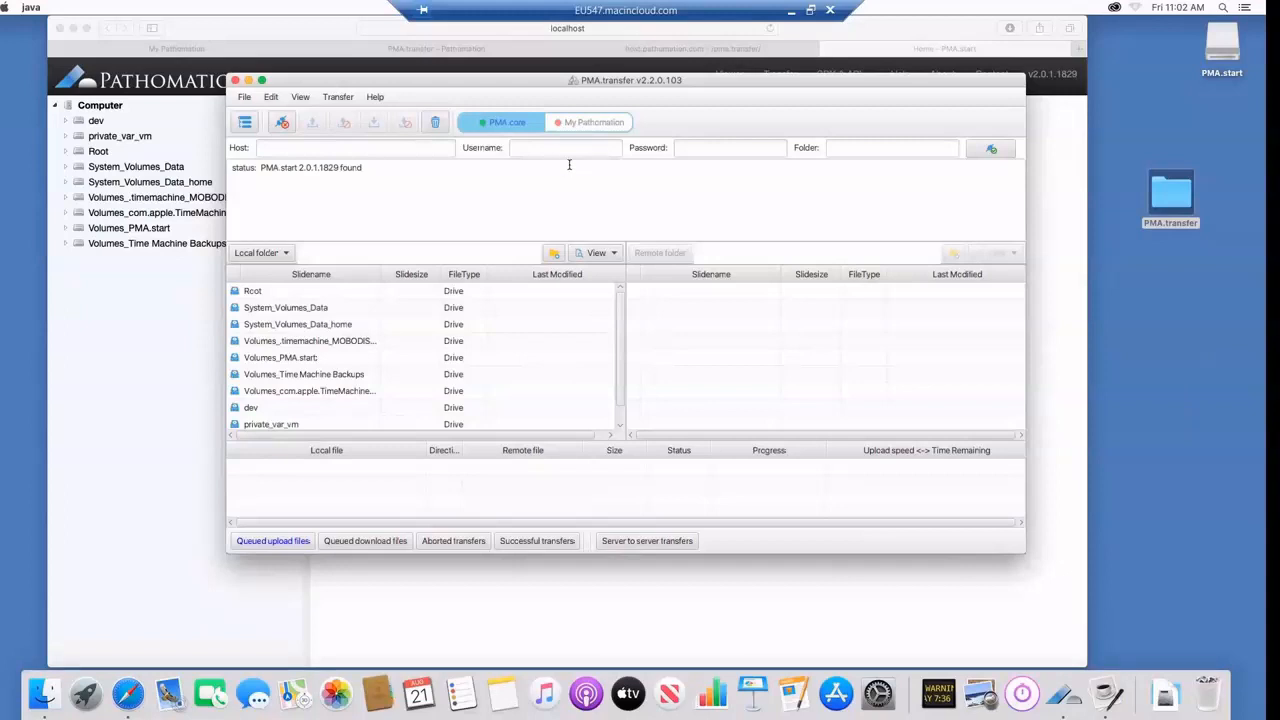
pyautogui.moveTo(576, 132)
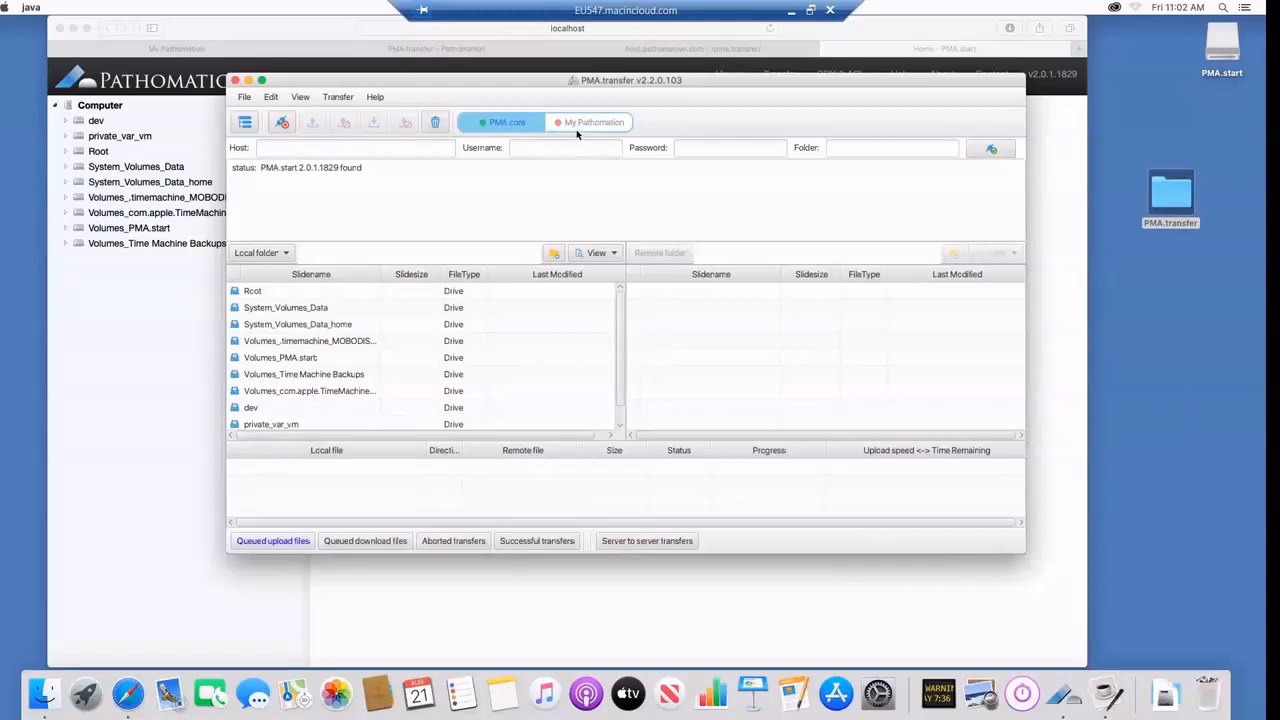
pyautogui.click(588, 122)
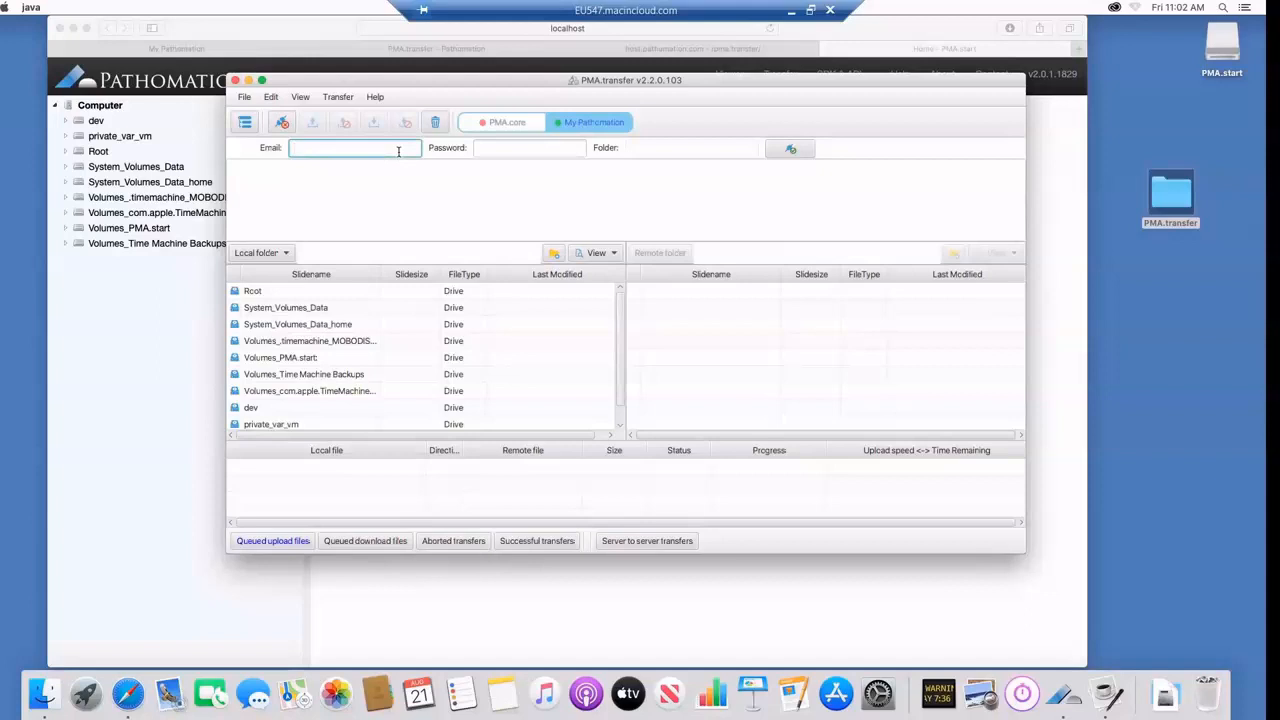
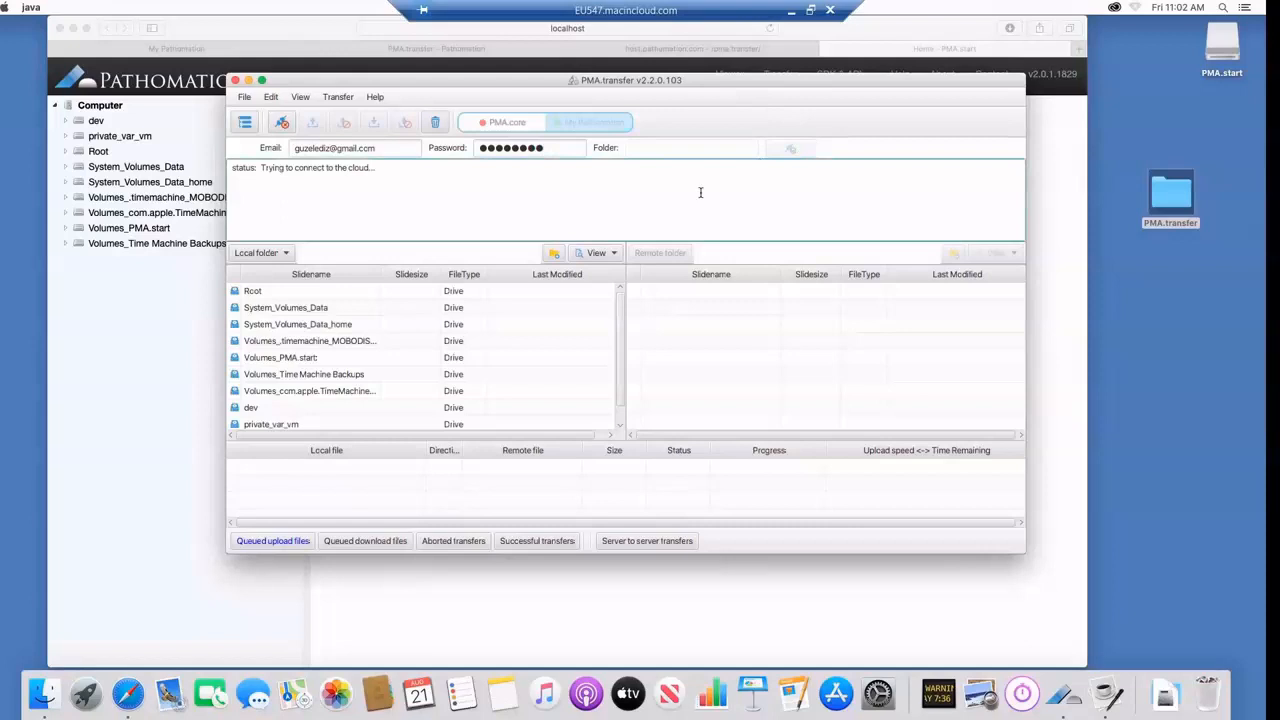
pyautogui.click(588, 122)
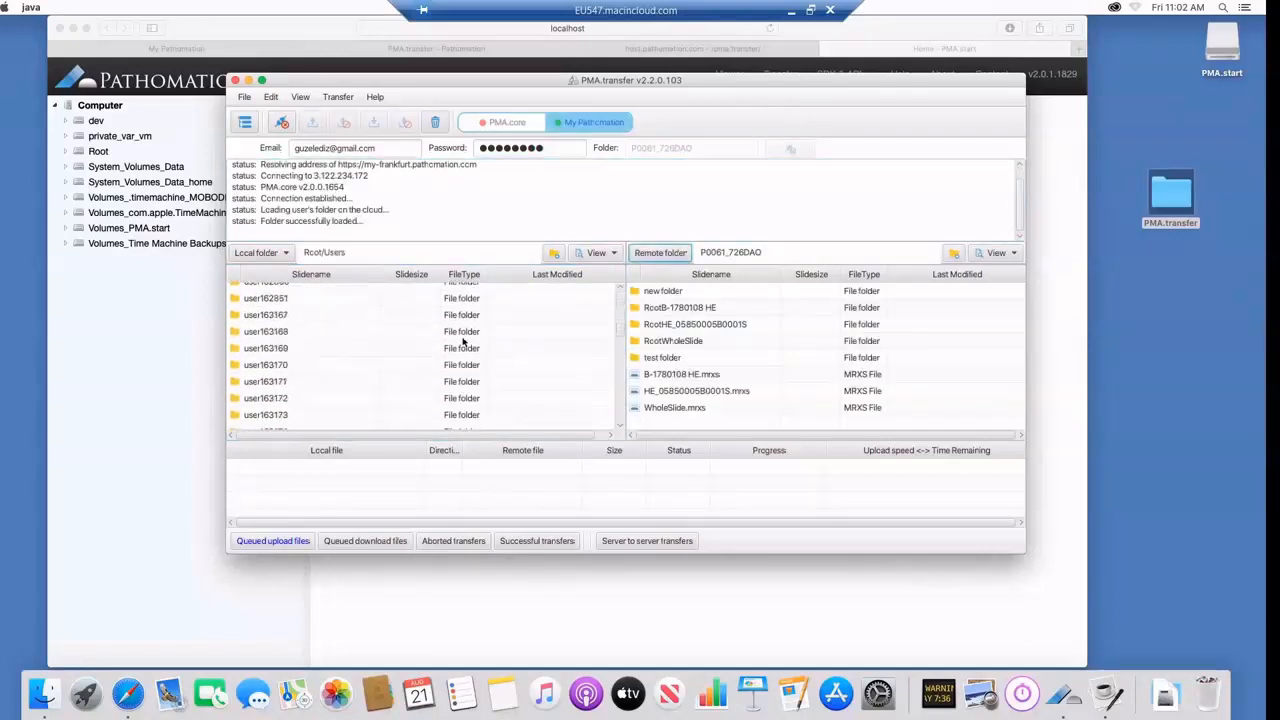
# - Select the 1,931,969,178-byte .mrxs slide in Desktop/scans and bring up its actions
pyautogui.scroll(-3)
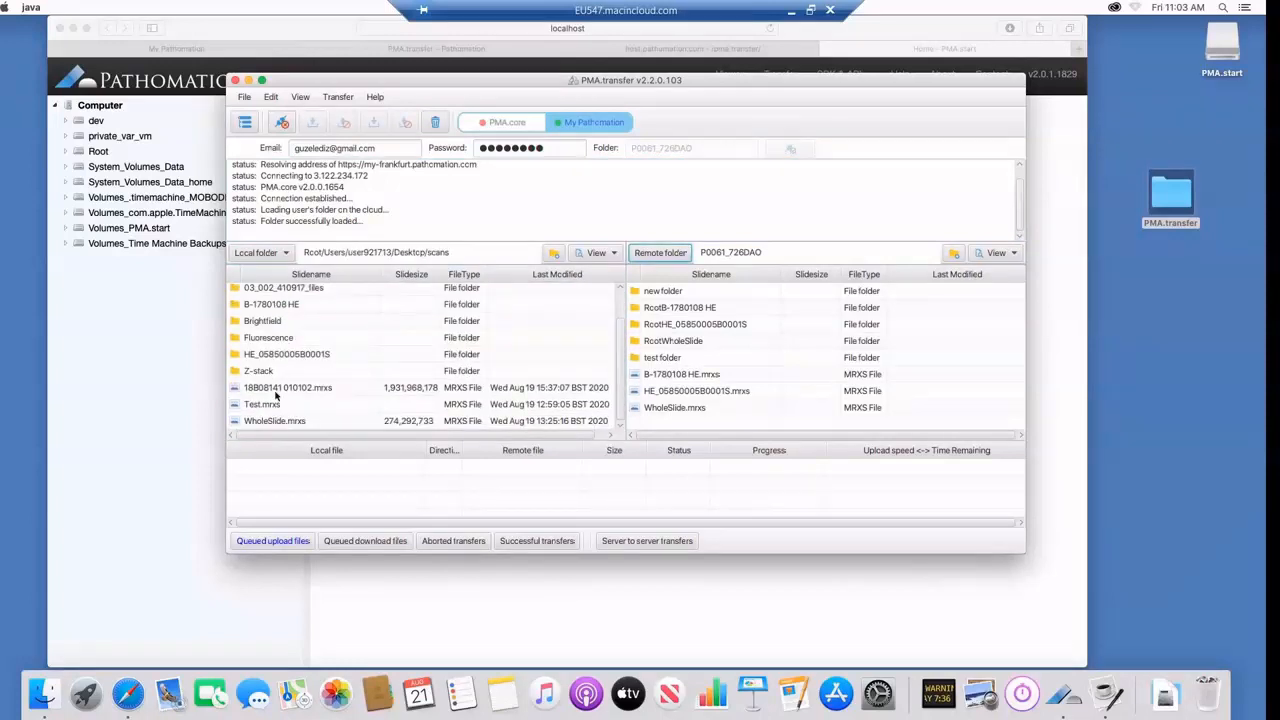
pyautogui.click(288, 388)
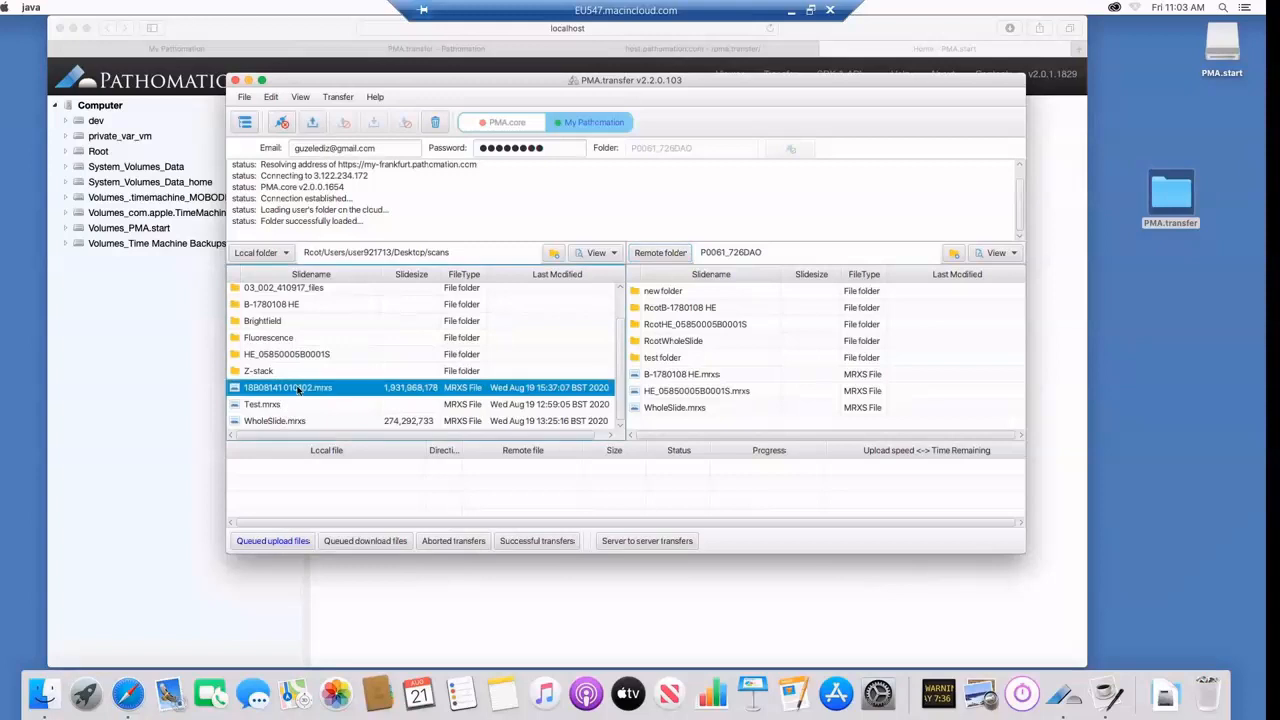
pyautogui.rightClick(288, 388)
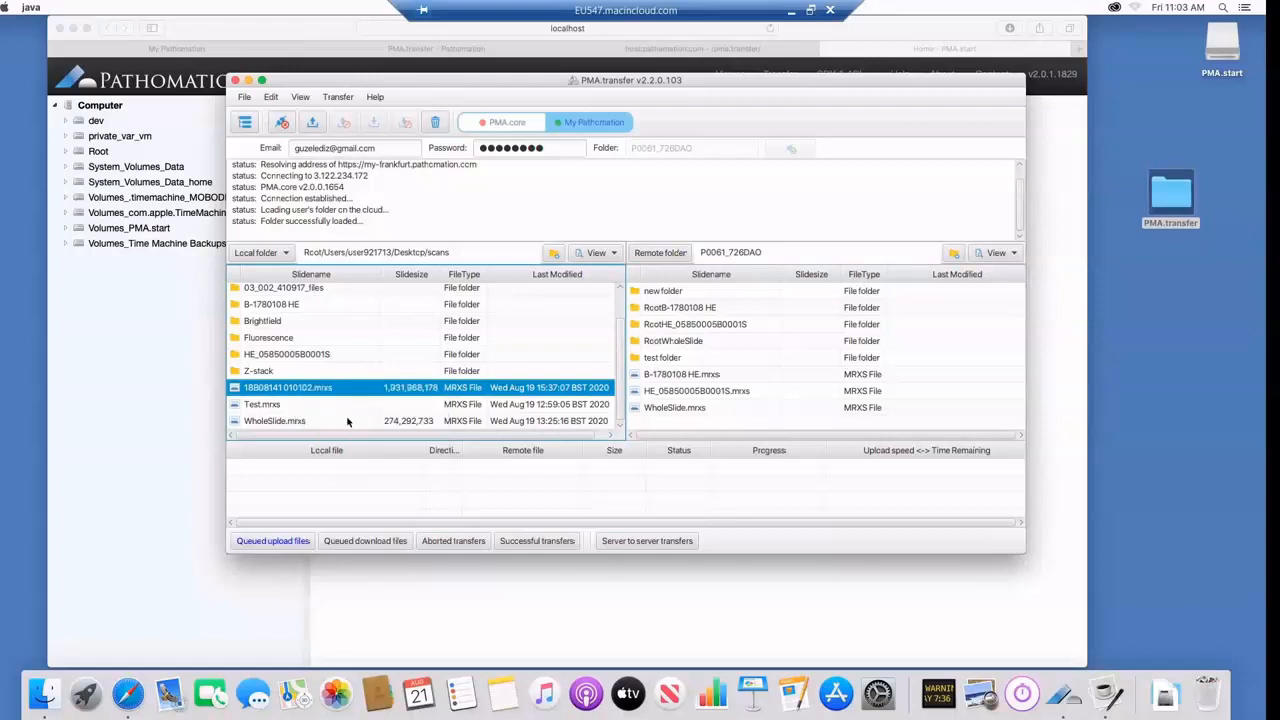
# - Upload the .mrxs slide to the remote My Pathomation folder and acknowledge the Upload complete message
pyautogui.click(344, 122)
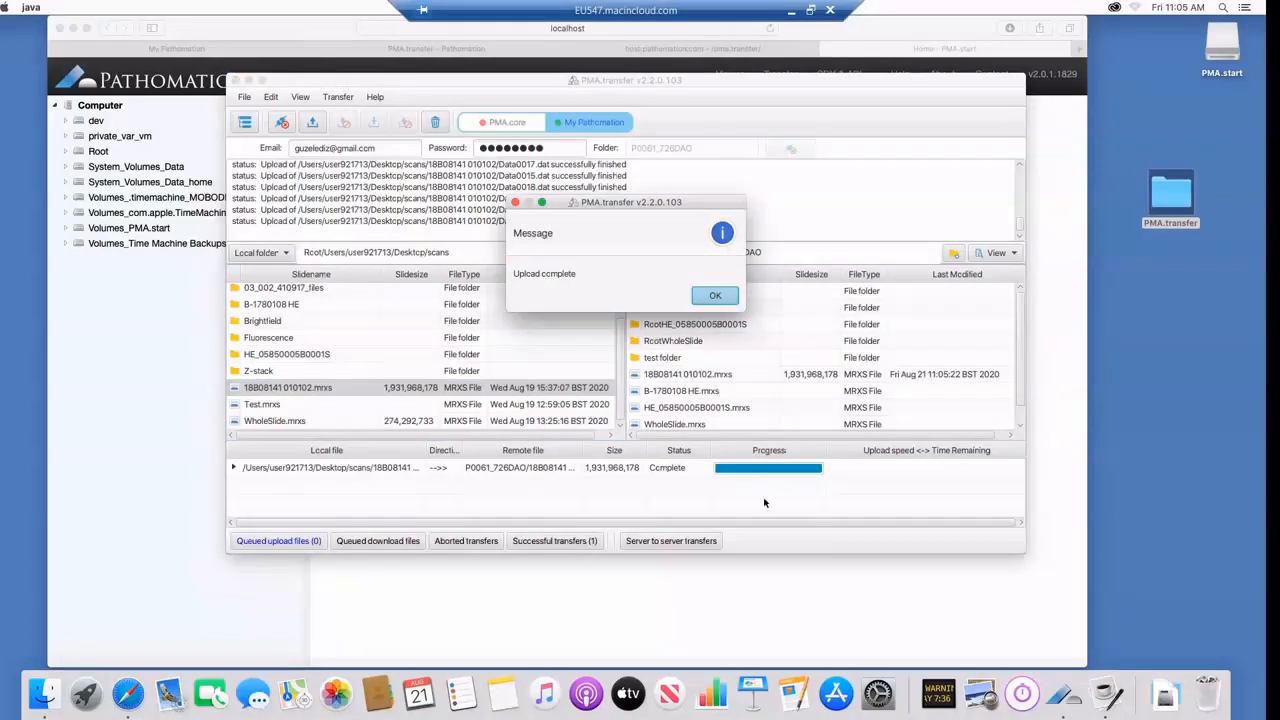
pyautogui.click(716, 296)
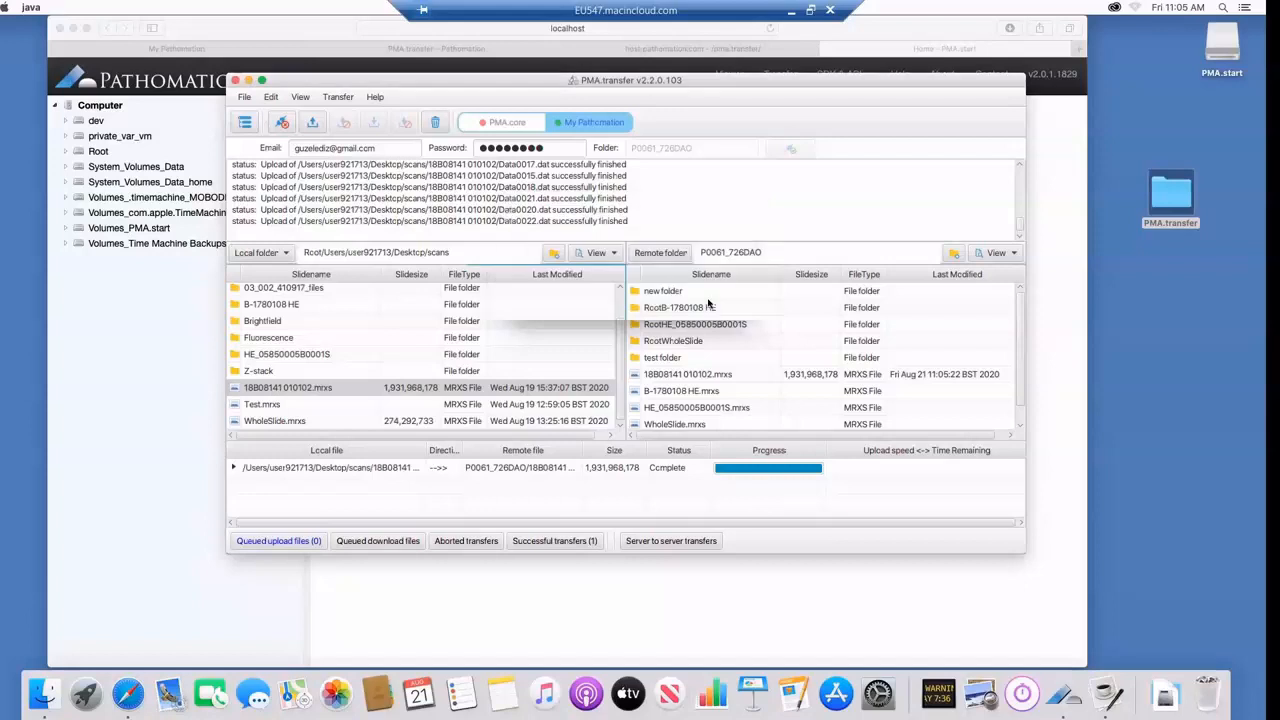
pyautogui.click(288, 388)
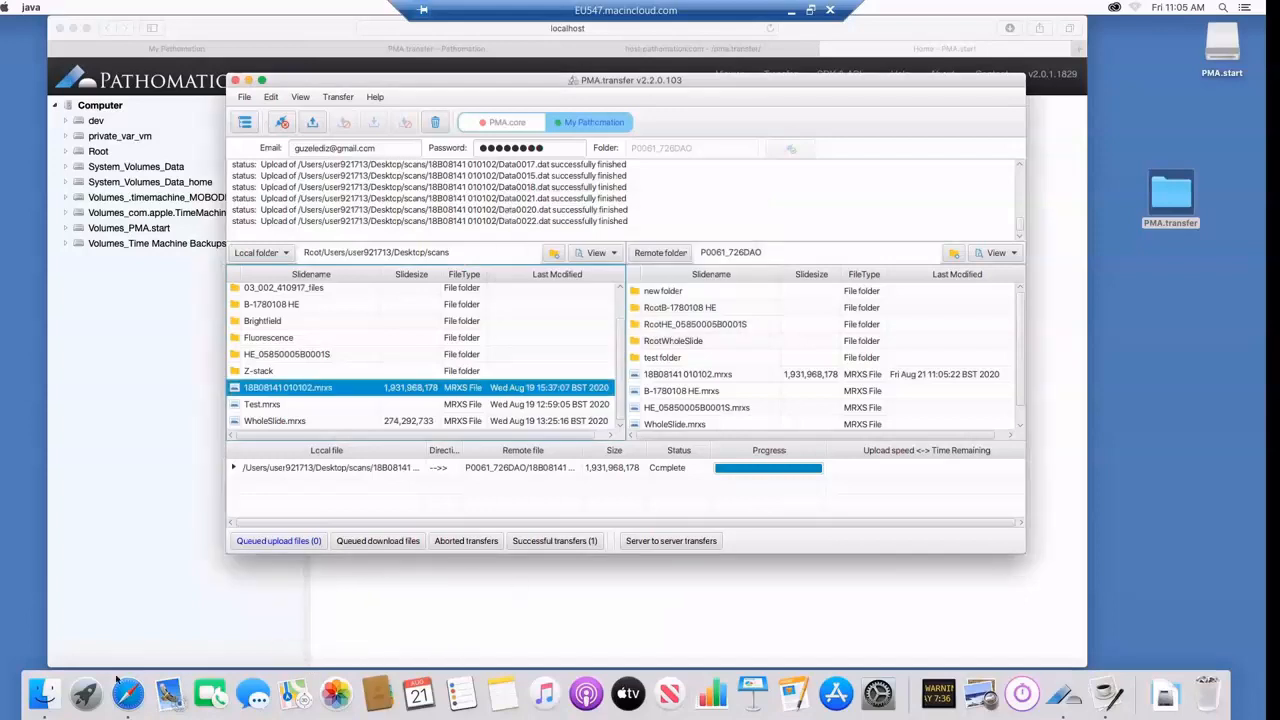